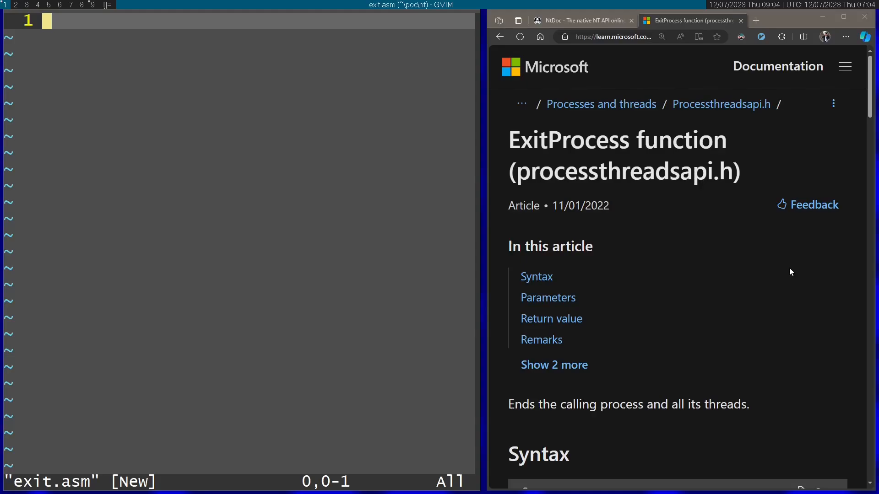
pyautogui.moveTo(641, 187)
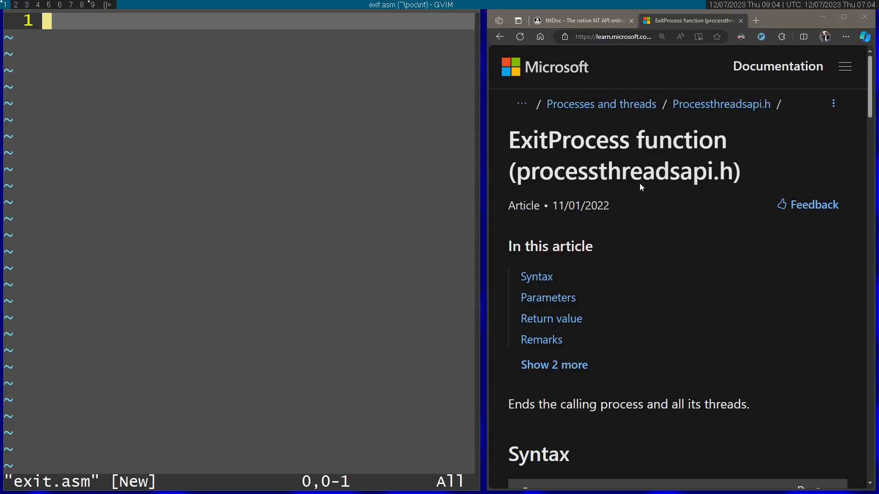
pyautogui.moveTo(538, 137)
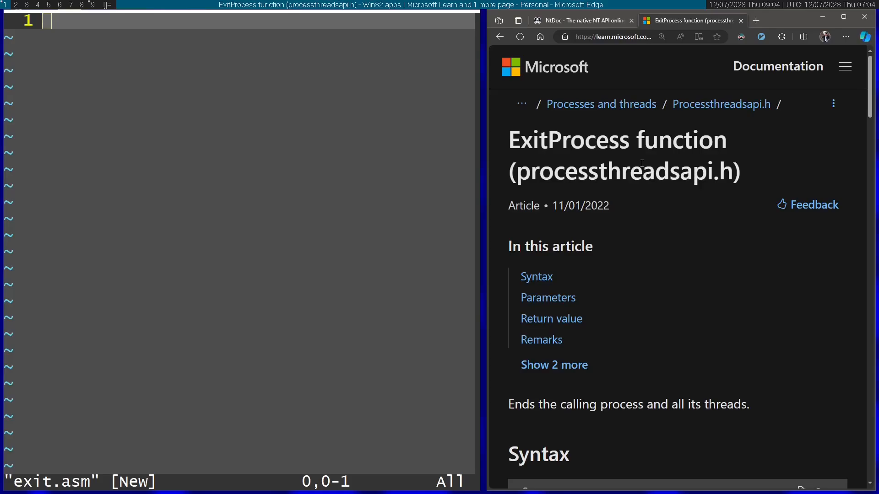
# Step: Declare 'global main', 'extern ExitProcess' and 'section .text' in exit.asm
pyautogui.scroll(-3)
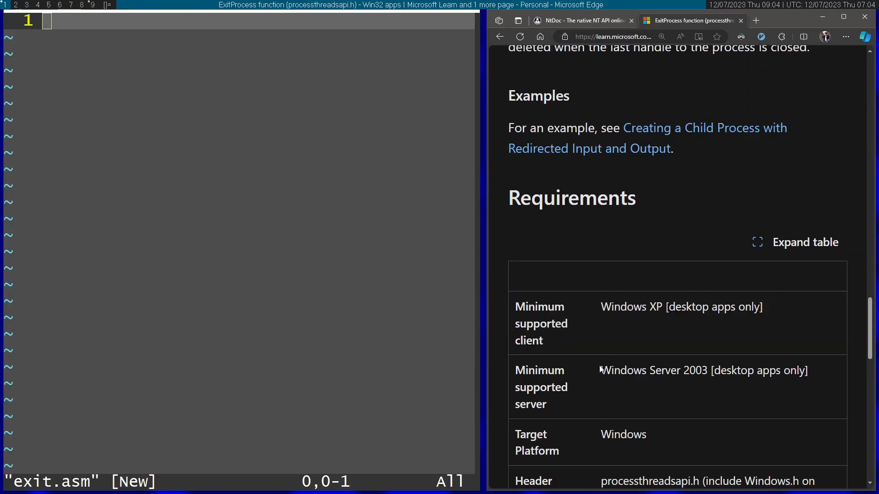
pyautogui.scroll(-3)
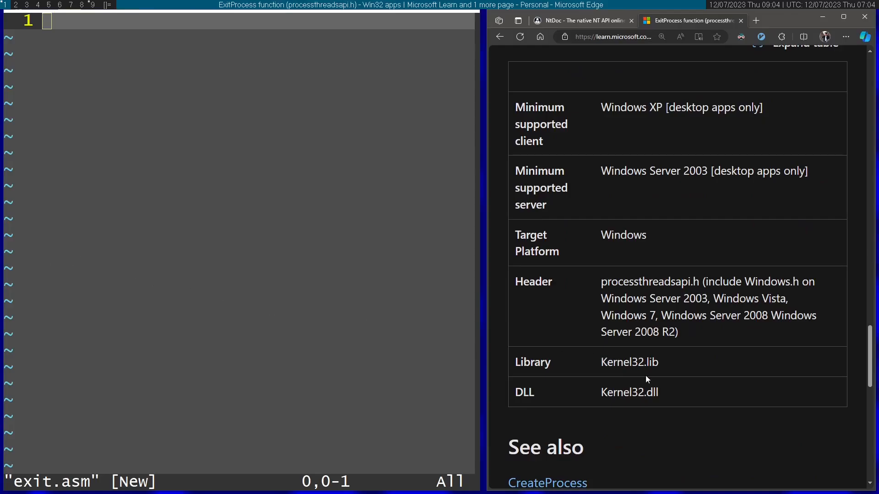
pyautogui.scroll(3)
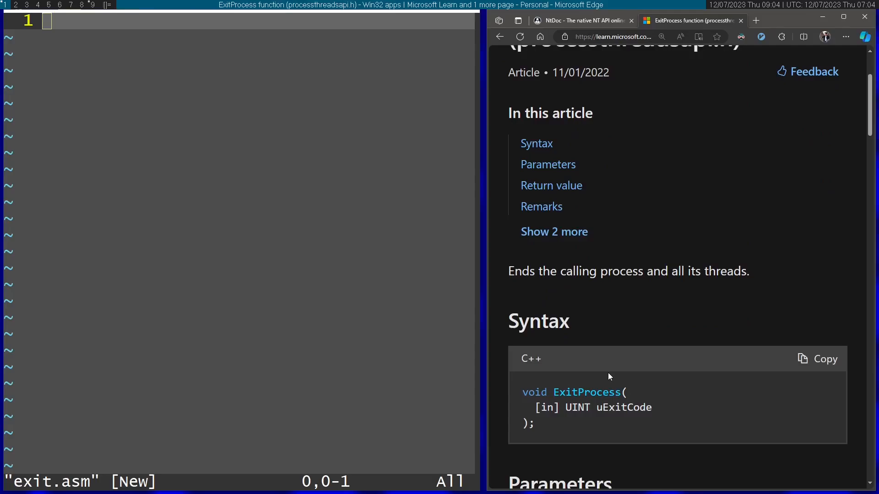
pyautogui.write('global')
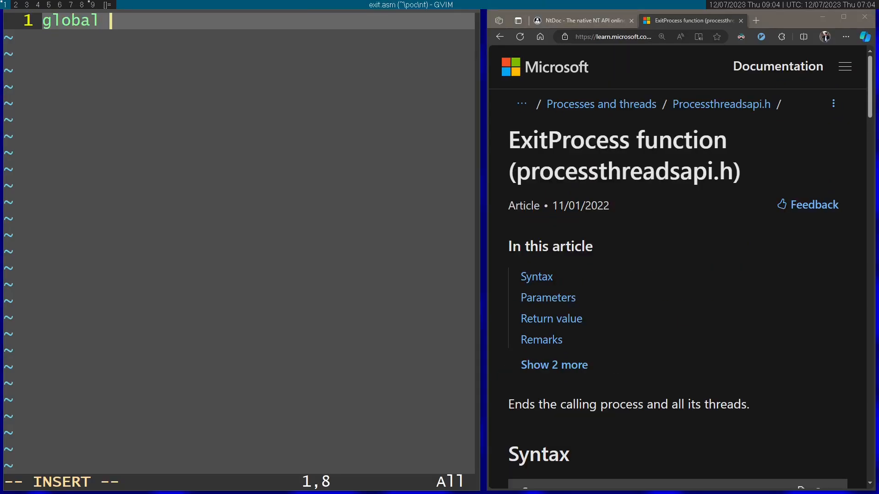
pyautogui.write('main')
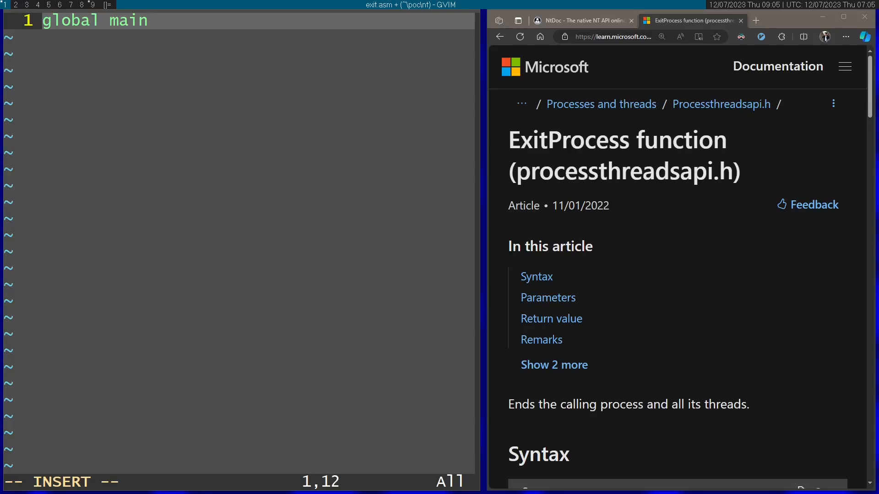
pyautogui.write('ex')
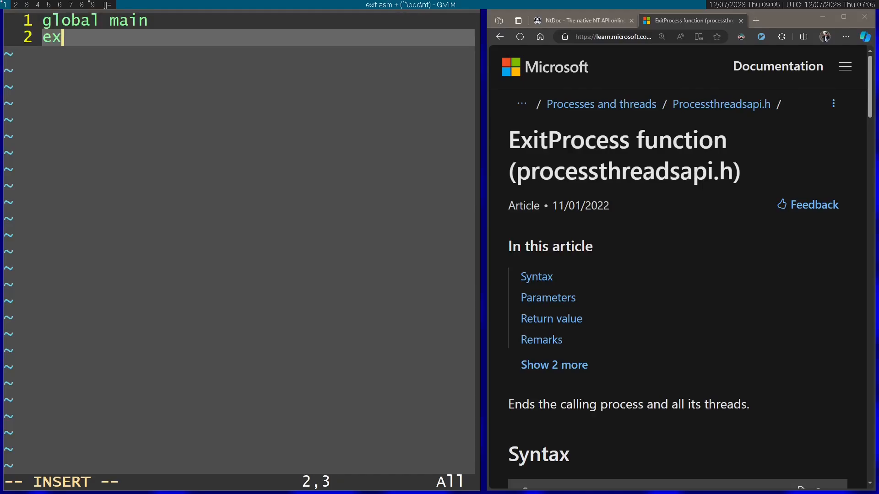
pyautogui.write('tern')
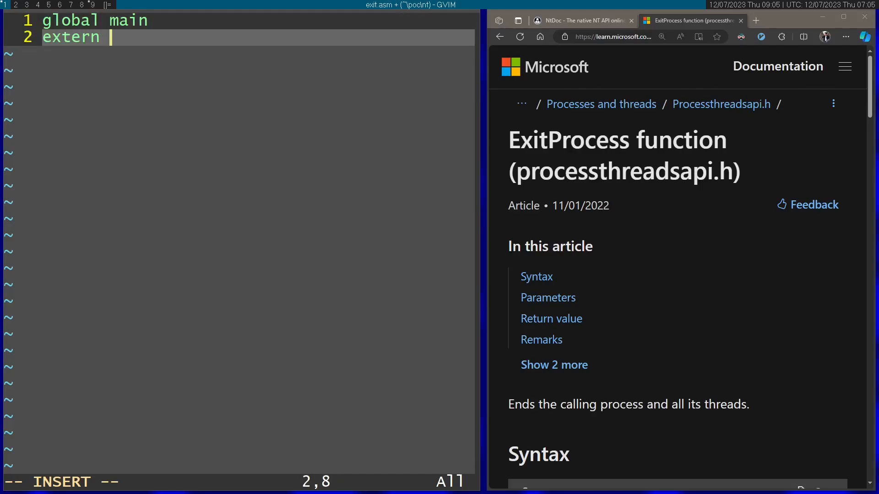
pyautogui.write('Exit')
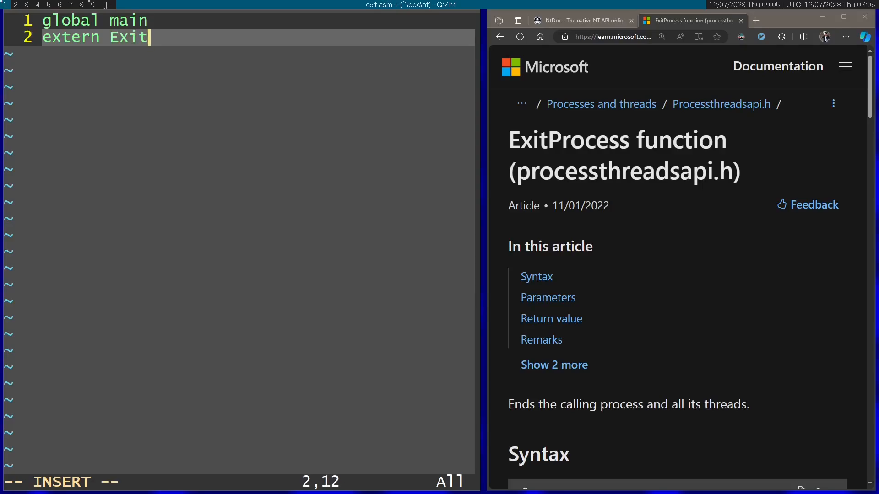
pyautogui.write('Process')
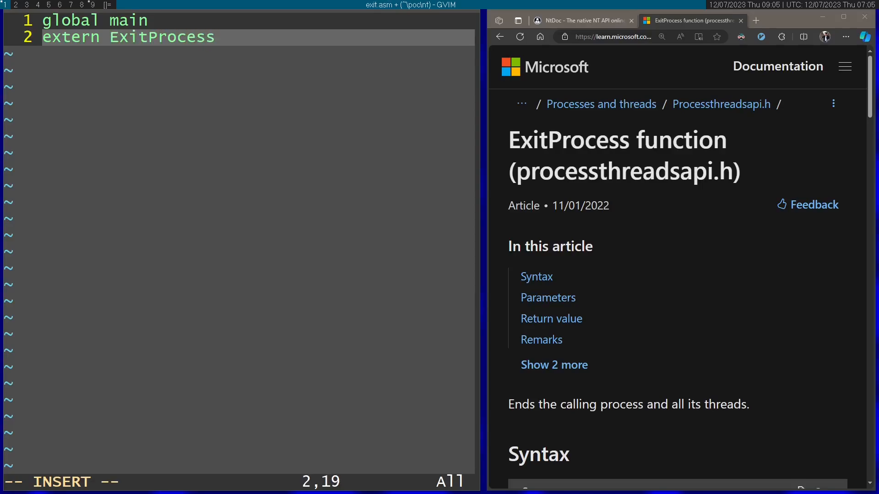
pyautogui.write('sec')
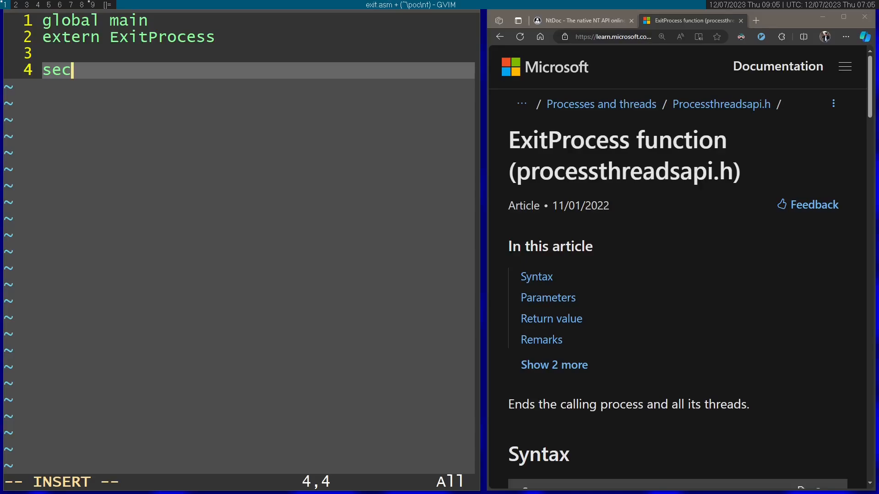
pyautogui.write('tion .text')
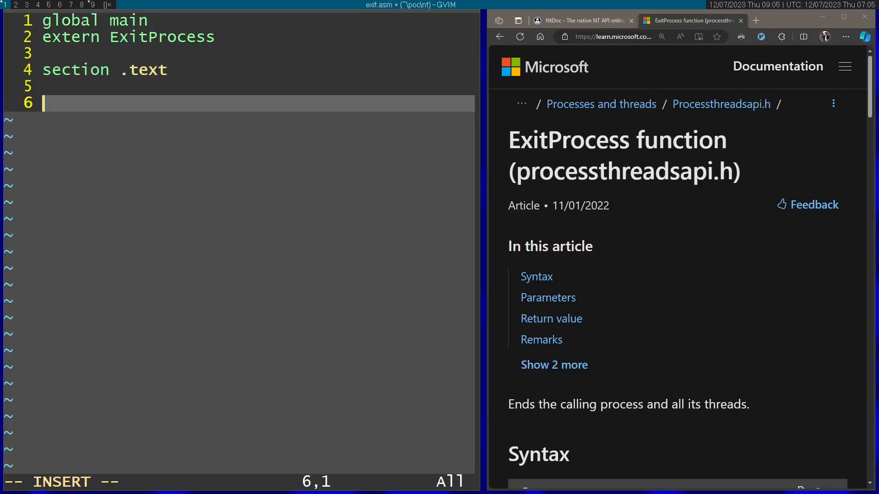
# Step: Add the main: label with 'mov rcx, 4444h' and 'call ExitProcess'
pyautogui.write('main:')
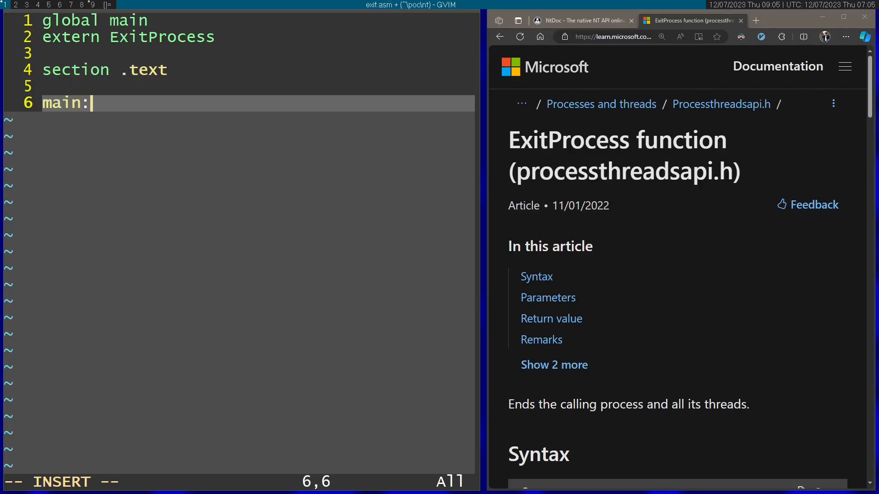
pyautogui.write('mov')
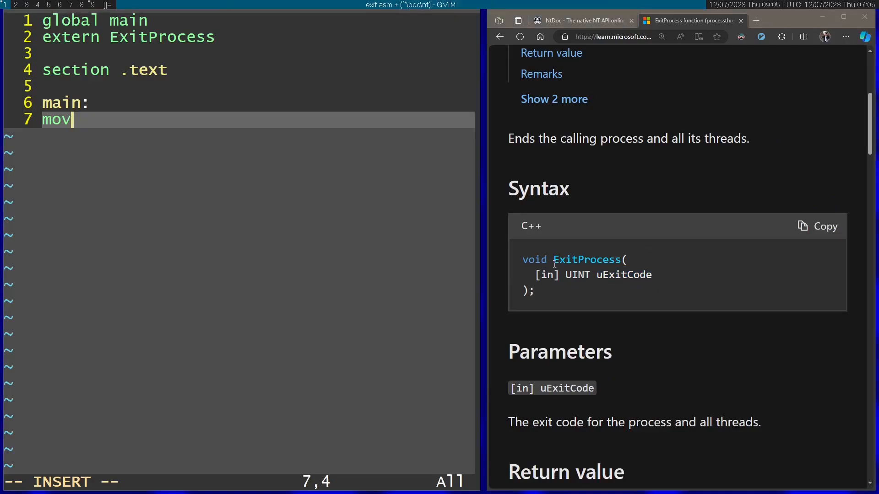
pyautogui.write('rcx')
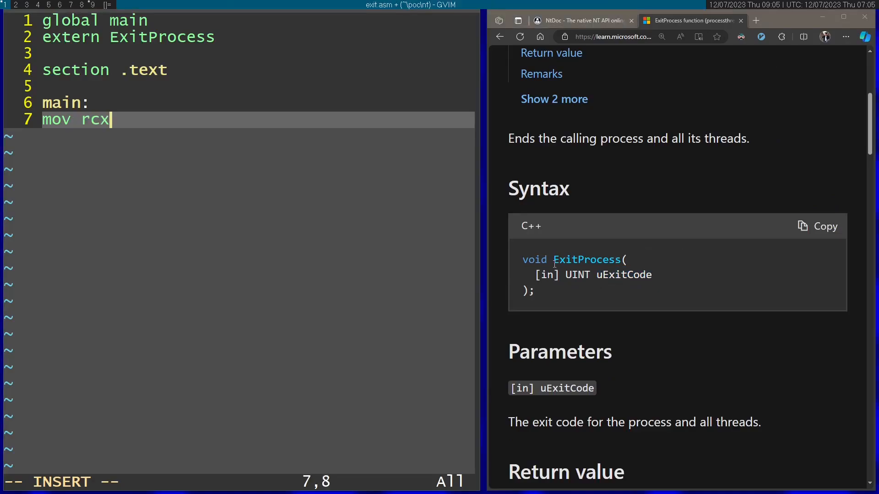
pyautogui.write(',')
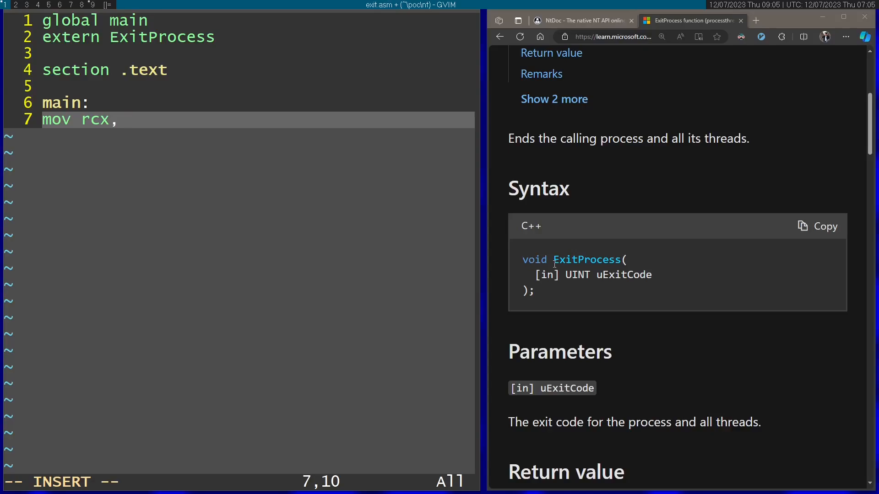
pyautogui.write('4444')
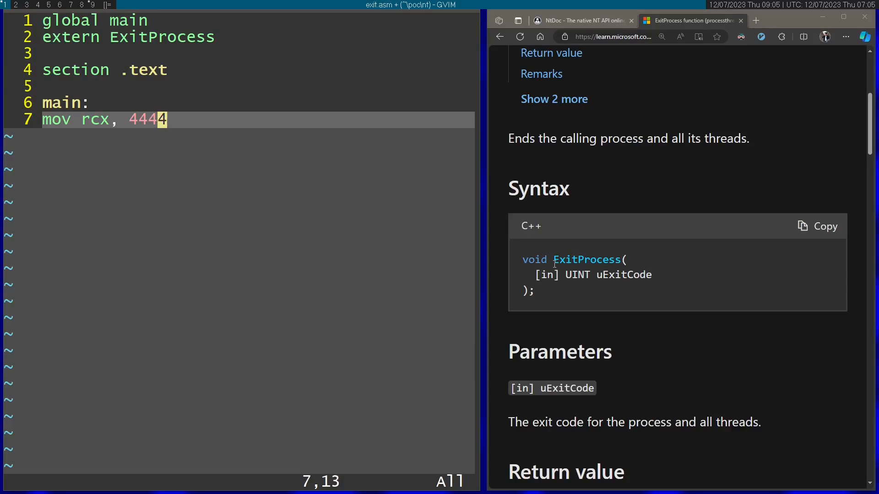
pyautogui.write('h')
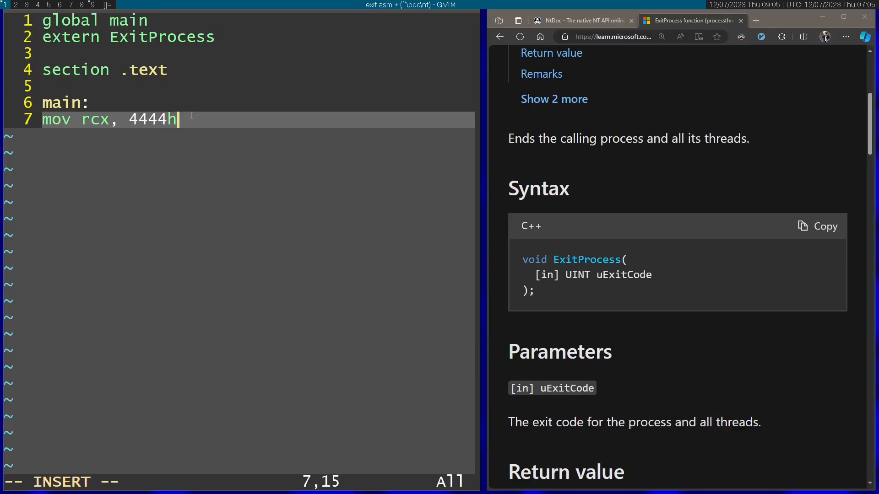
pyautogui.write('call Ex')
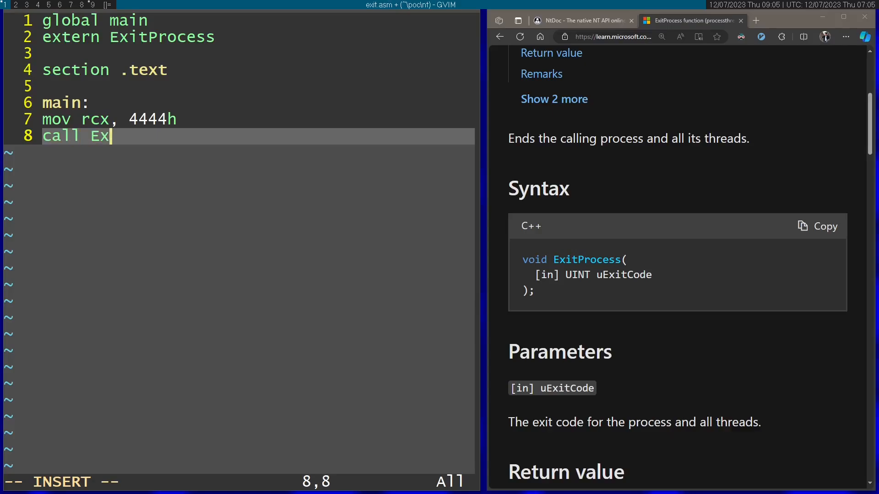
pyautogui.write('itProcess')
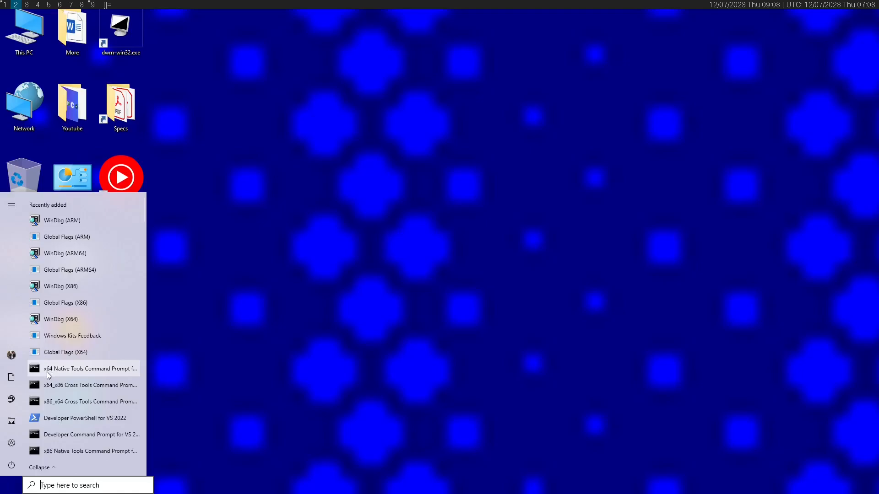
pyautogui.moveTo(101, 371)
pyautogui.write('cd \\U')
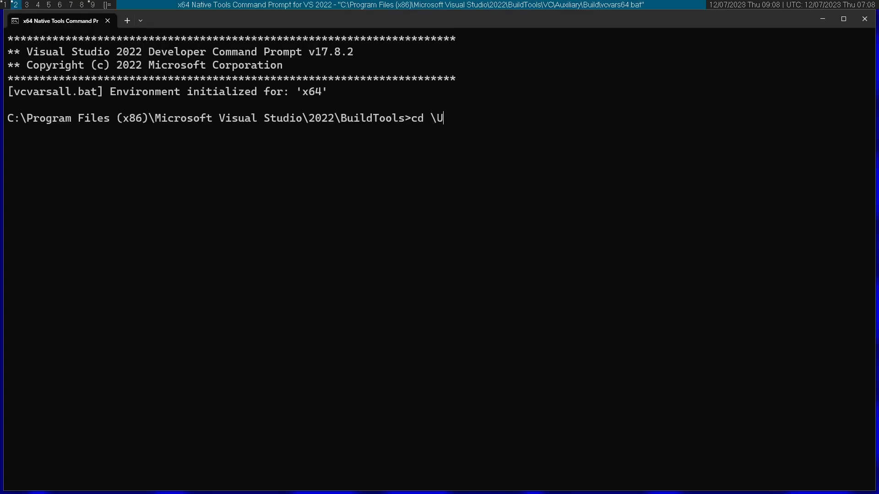
# Step: Change to \Users\Nir\poc\nt and assemble exit.asm with 'nasm -fwin64'
pyautogui.write('sers\\')
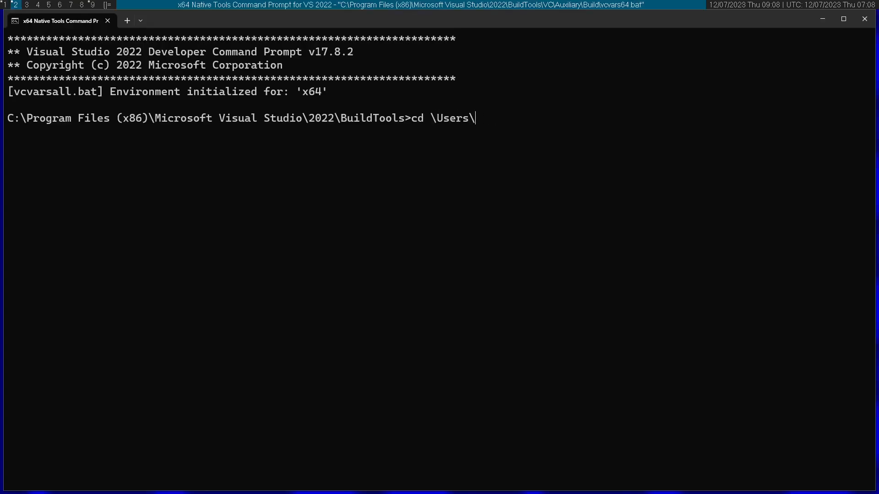
pyautogui.write('Nir\\poc\\')
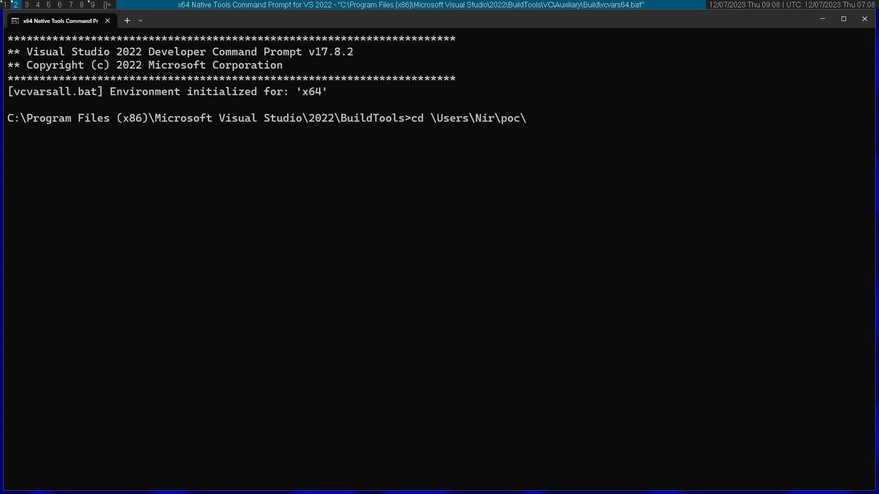
pyautogui.write('nasm')
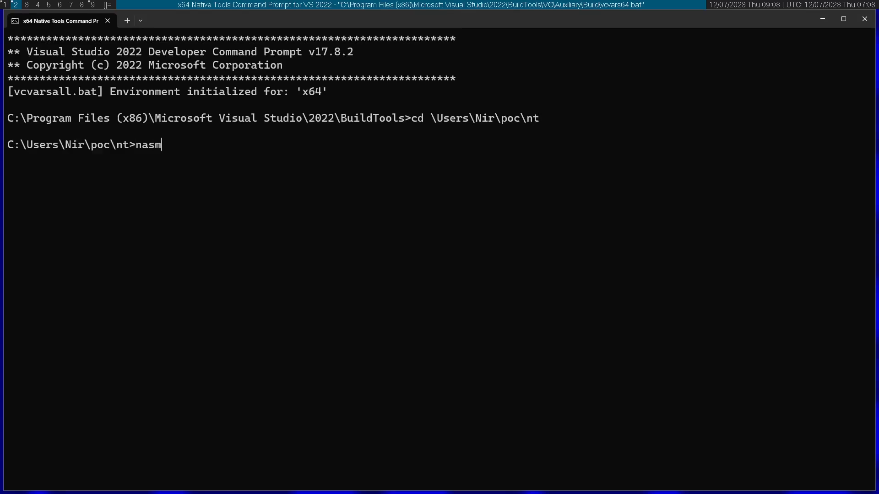
pyautogui.write('-f')
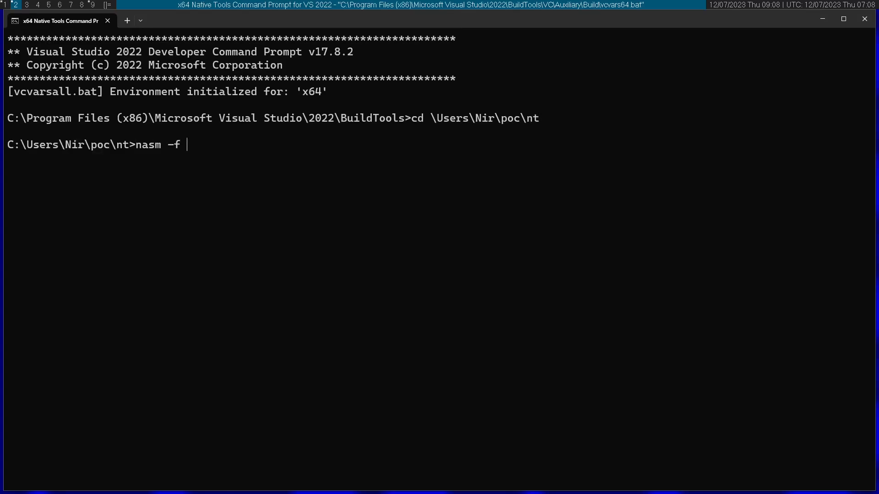
pyautogui.write('win64')
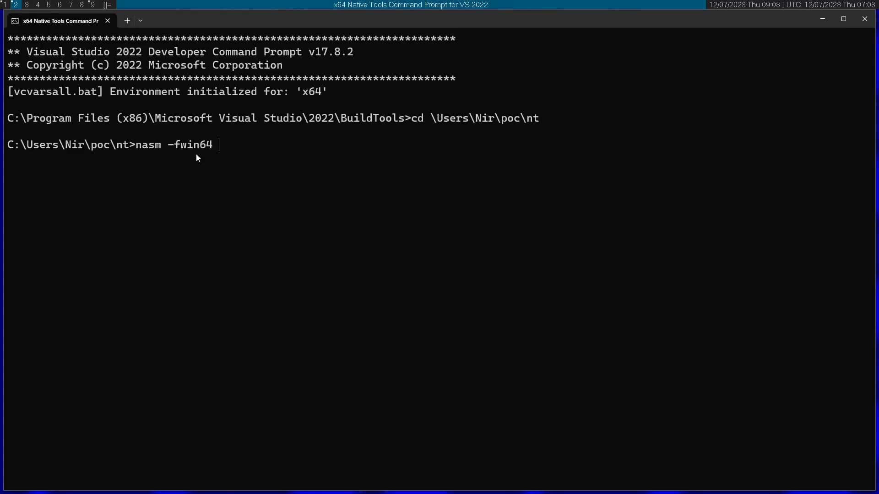
pyautogui.write('exit.asm')
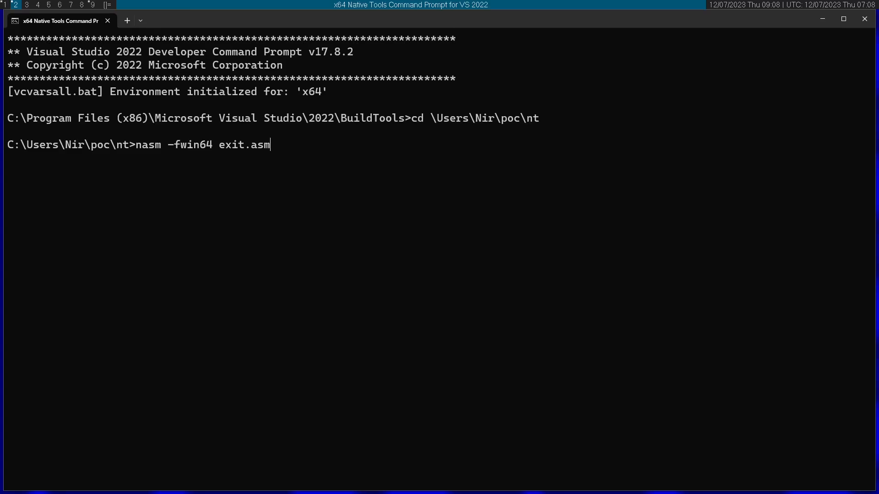
pyautogui.press('enter')
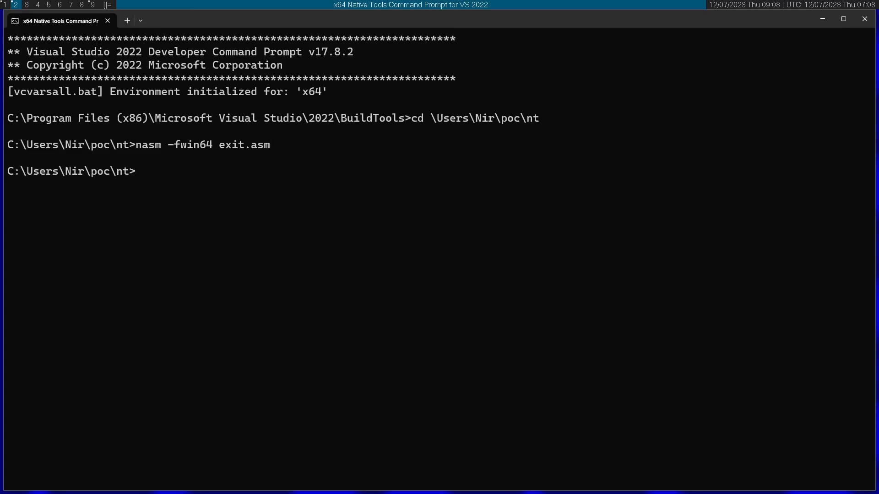
# Step: Start the link command 'link exit.obj kernel'
pyautogui.write('link ex')
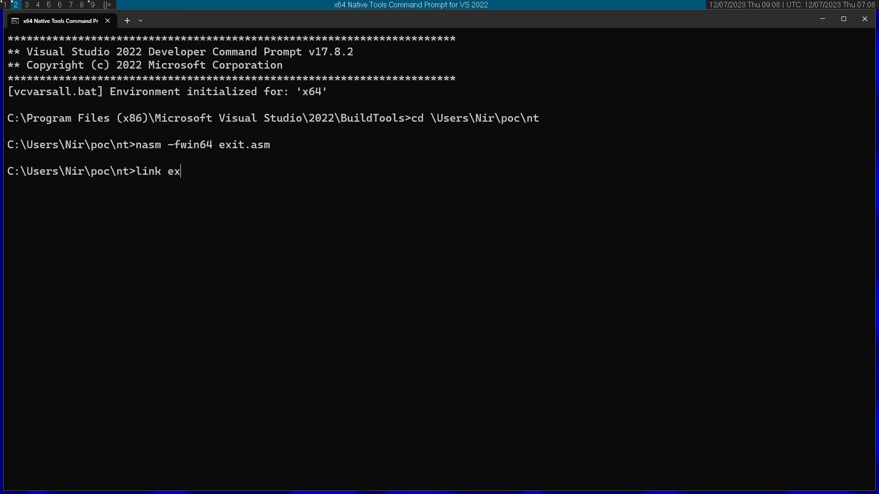
pyautogui.write('it.')
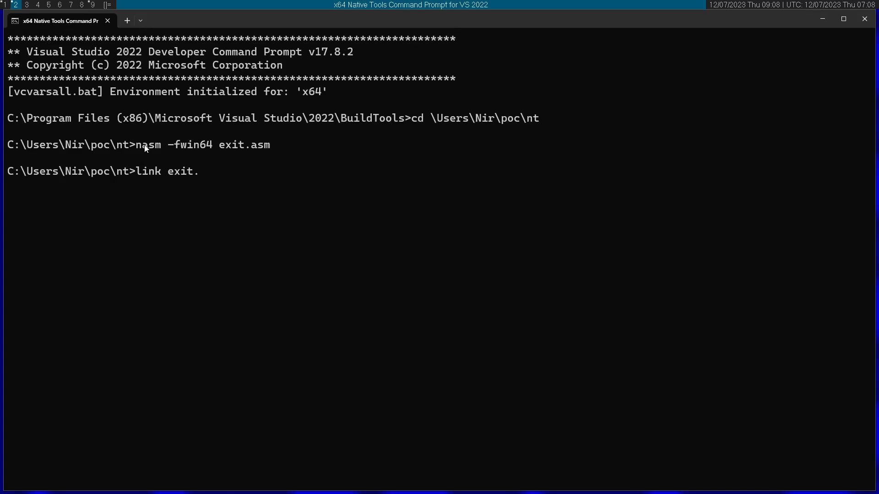
pyautogui.write('obj')
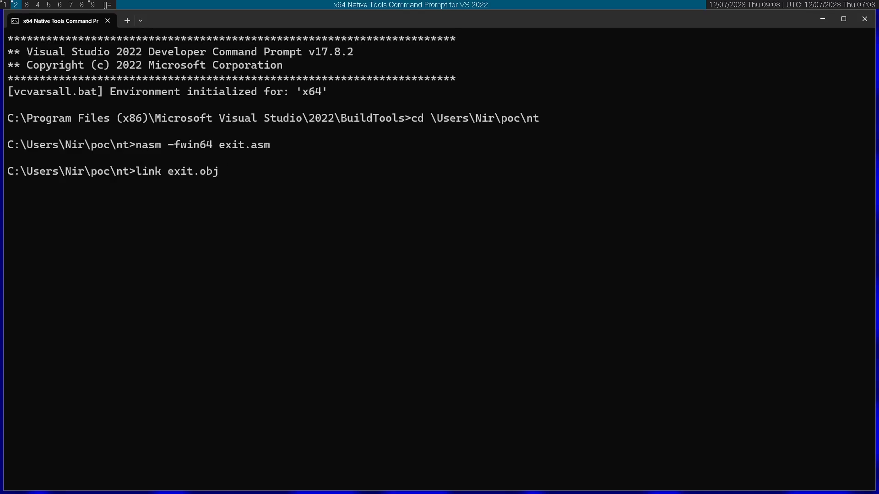
pyautogui.write('kernel')
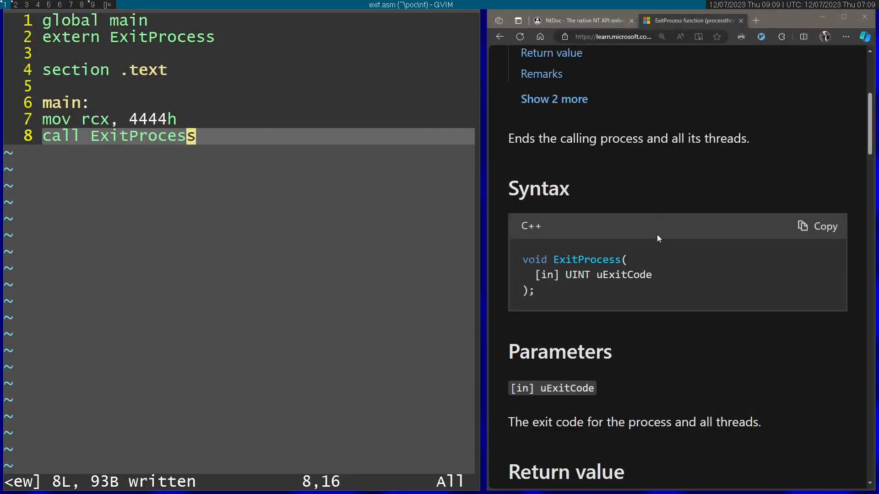
# Step: Scroll the Edge ExitProcess page to the Requirements table showing Kernel32.lib
pyautogui.scroll(-3)
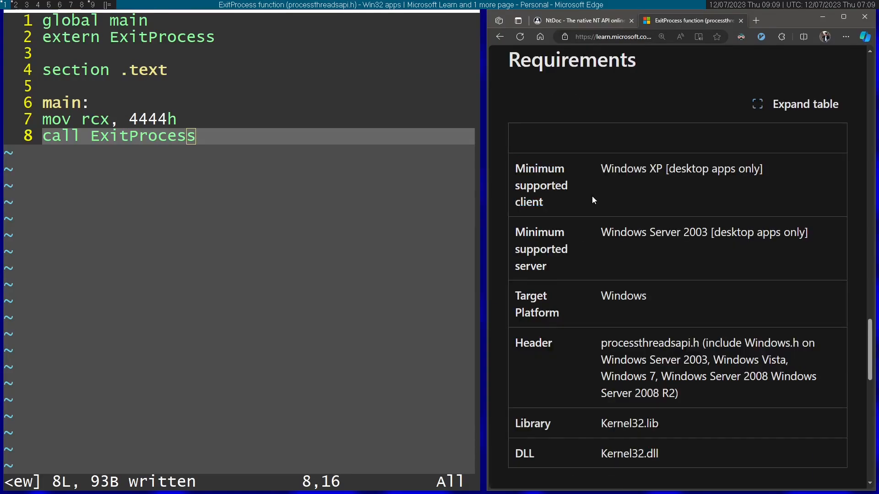
pyautogui.doubleClick(629, 357)
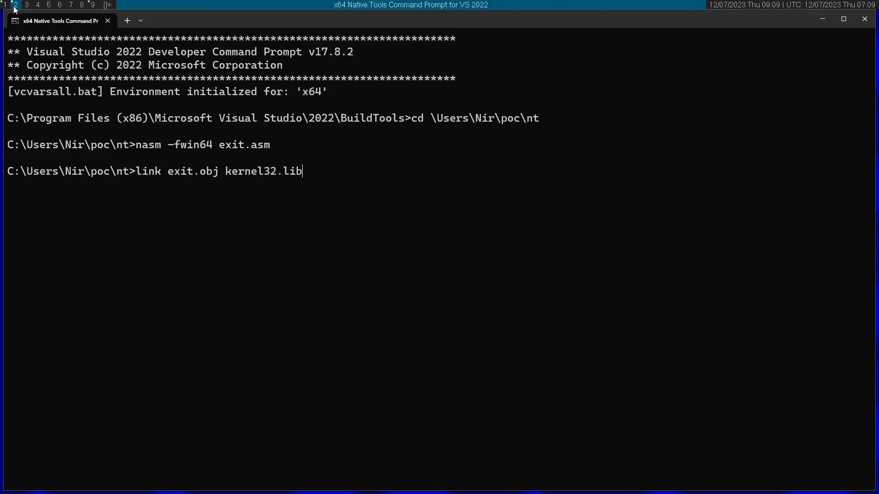
# Step: Add '/entry:main' to the link command for exit.obj and kernel32.lib
pyautogui.write('/entr')
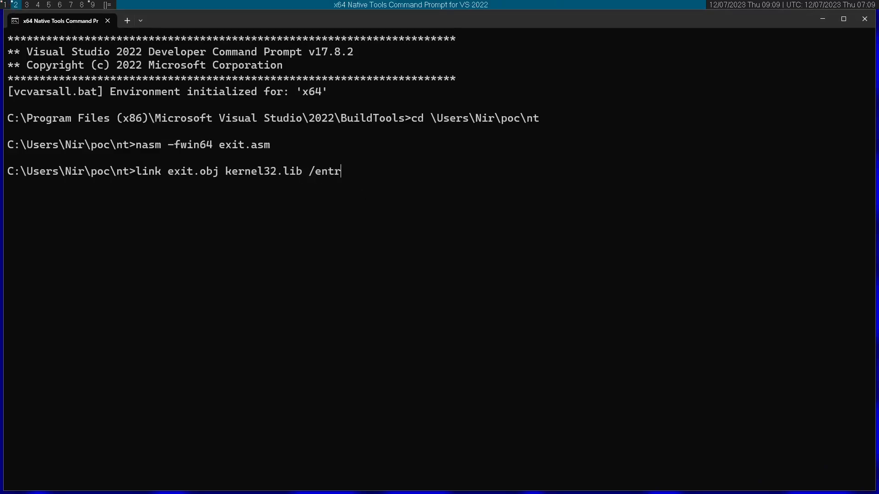
pyautogui.write('y:main')
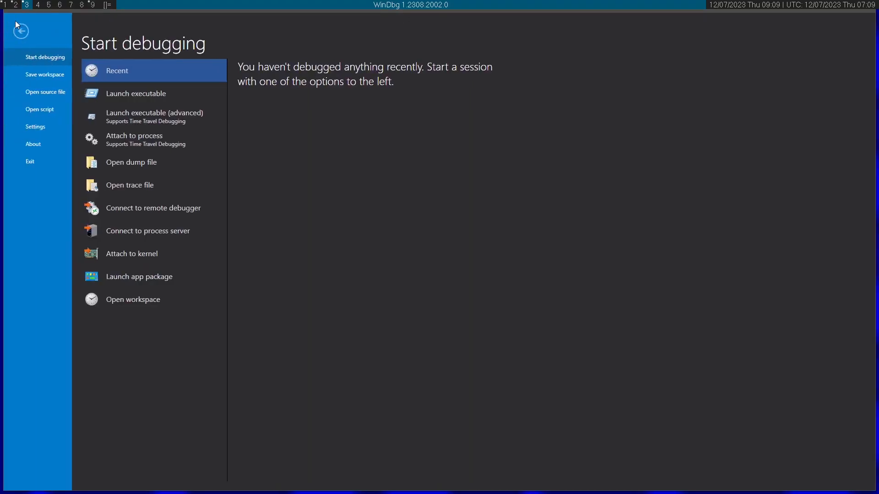
pyautogui.moveTo(135, 94)
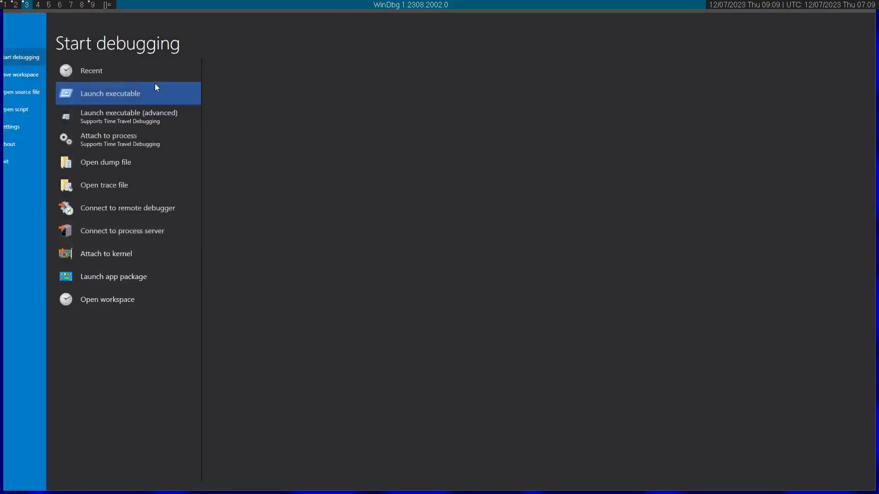
# Step: Debug exit.exe, run to $exentry, and step past 'mov ecx, 4444h'
pyautogui.click(110, 93)
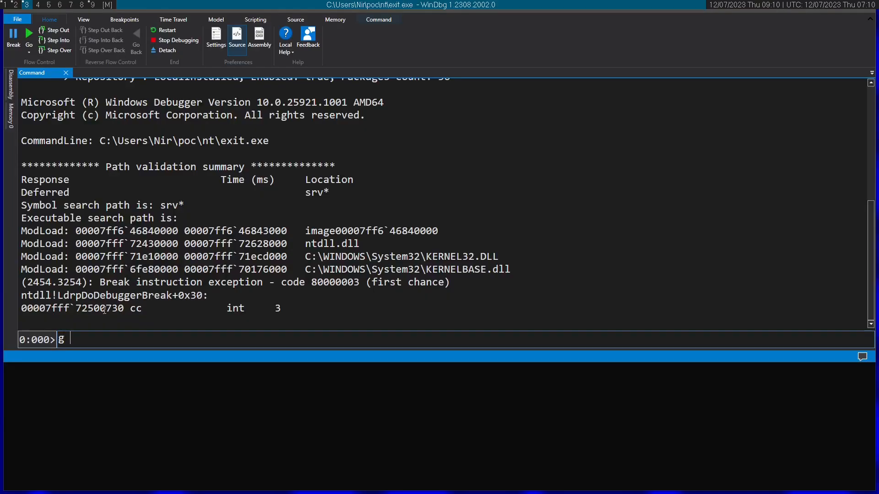
pyautogui.write('$exentry')
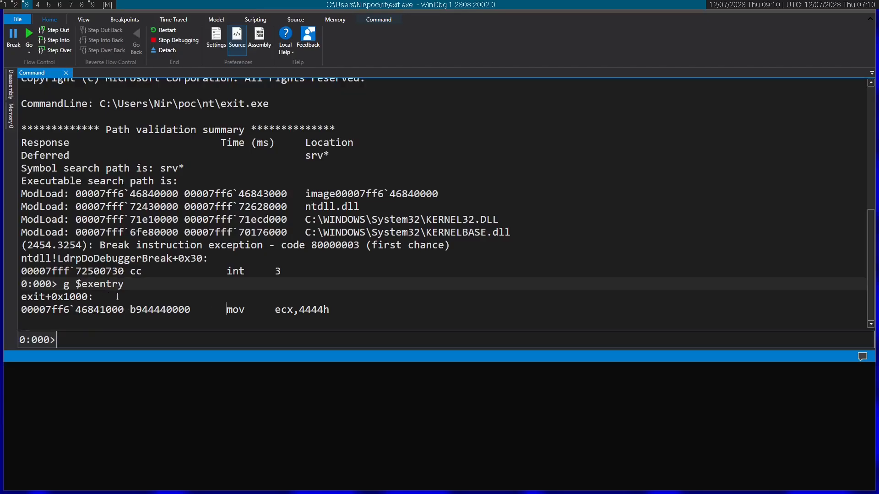
pyautogui.doubleClick(314, 309)
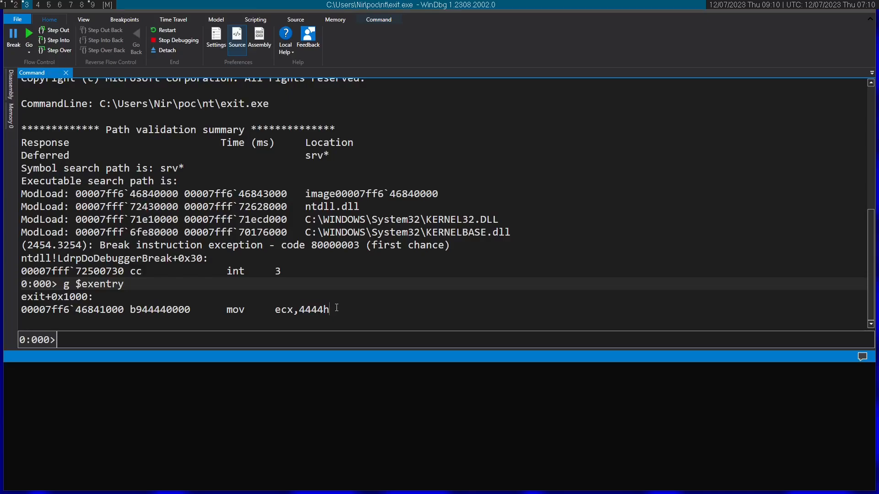
pyautogui.write('p')
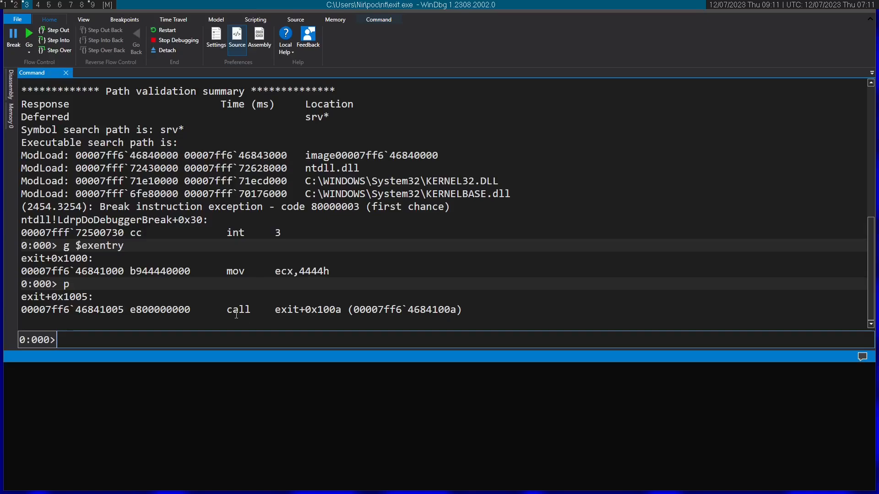
# Step: Trace into ExitProcess and step through RtlExitUserProcess into NtTerminateProcess
pyautogui.write('t')
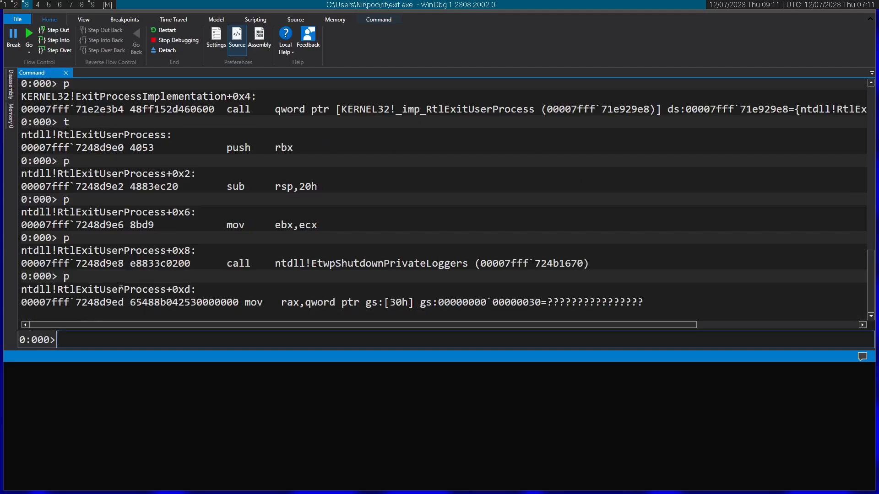
pyautogui.press('Return')
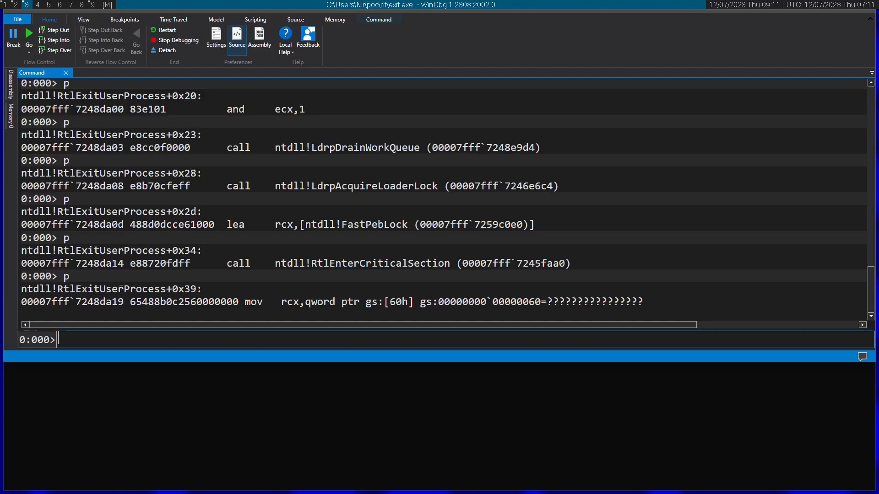
pyautogui.press('Return')
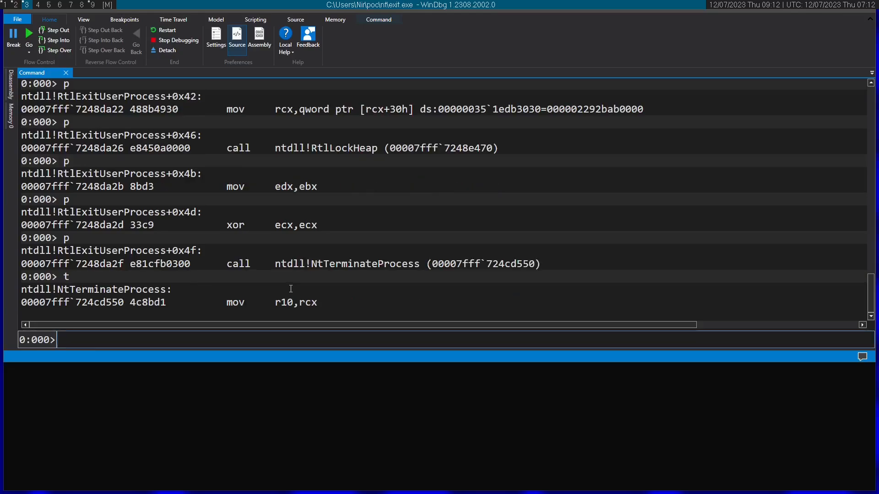
pyautogui.moveTo(70, 292)
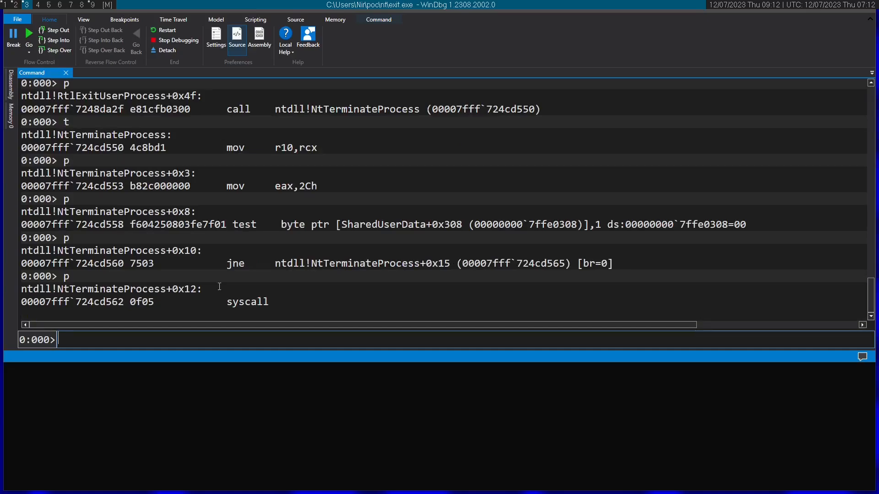
# Step: Continue with g and run .lastevent to confirm exit code 4444
pyautogui.doubleClick(247, 302)
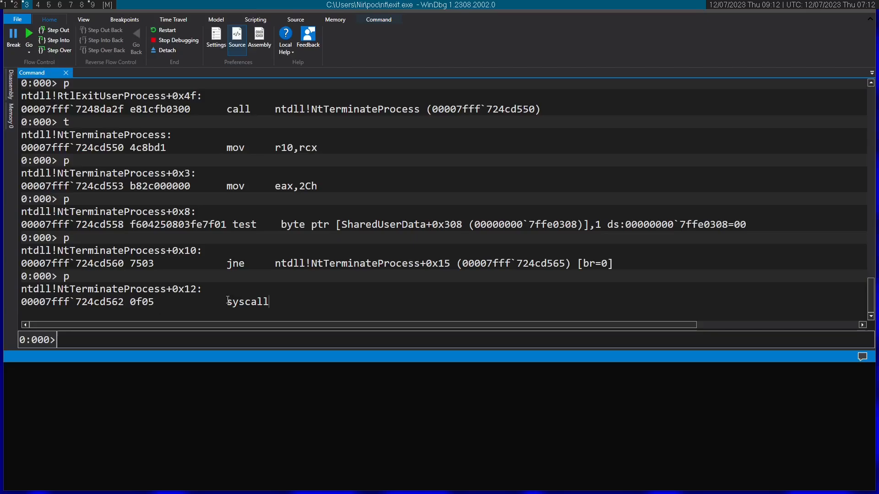
pyautogui.write('g')
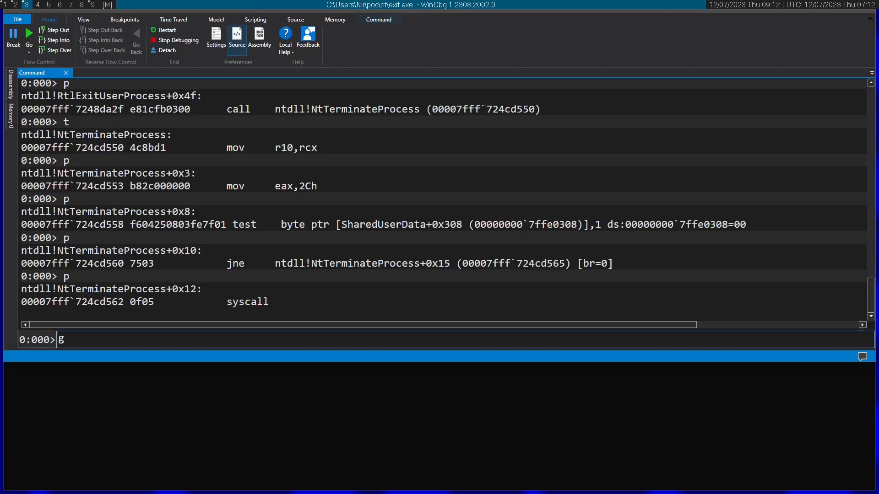
pyautogui.press('Return')
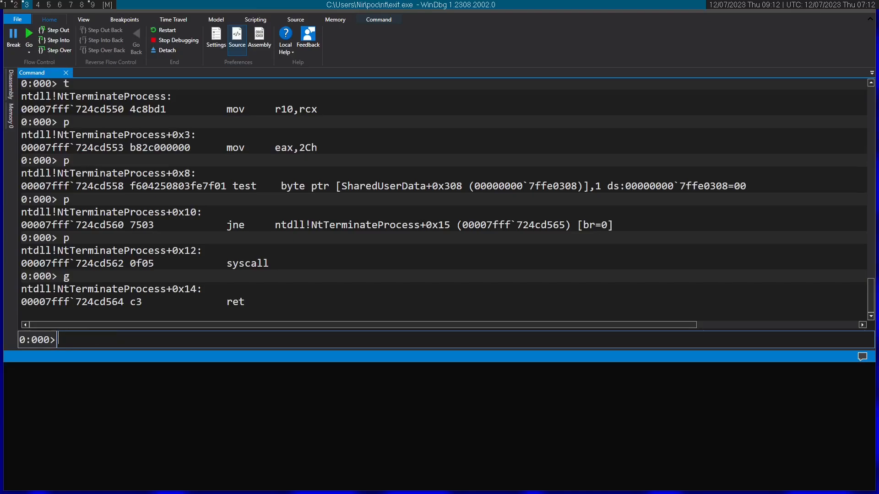
pyautogui.write('.lastevent')
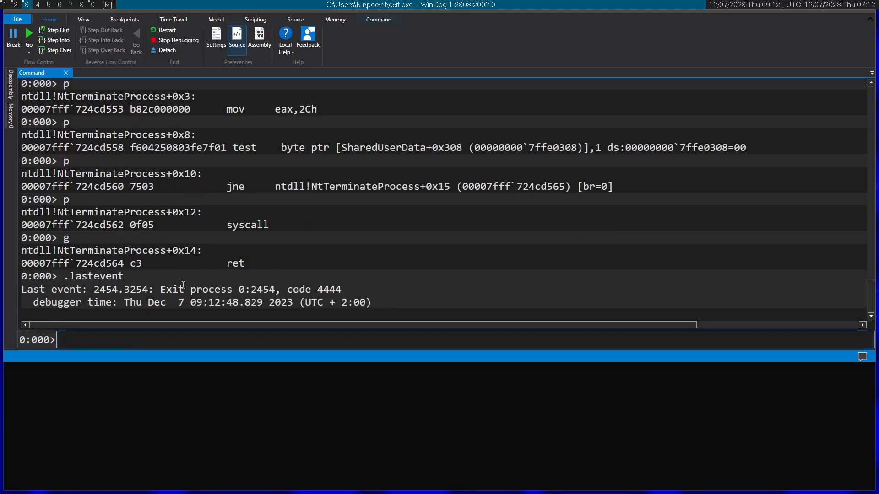
pyautogui.doubleClick(329, 289)
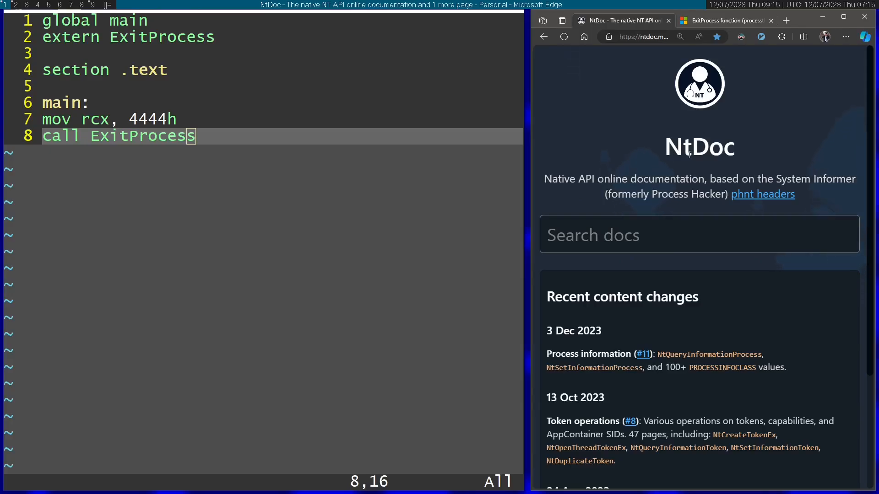
pyautogui.moveTo(572, 173)
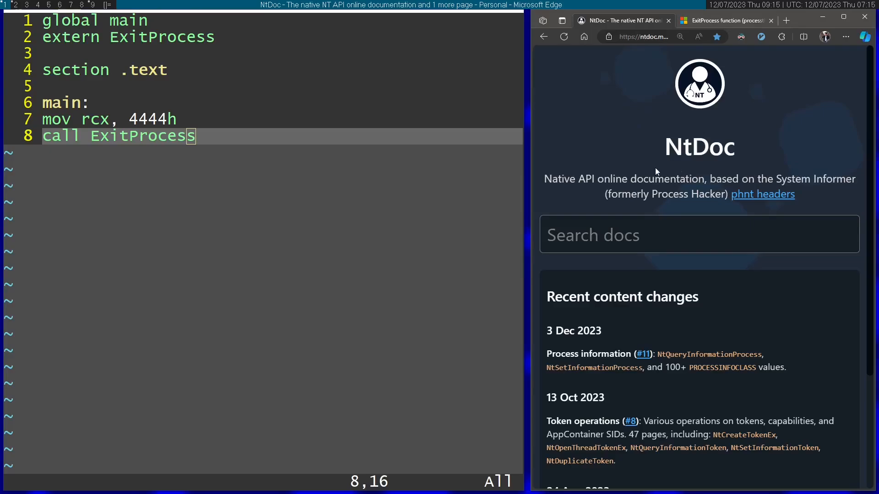
pyautogui.moveTo(618, 170)
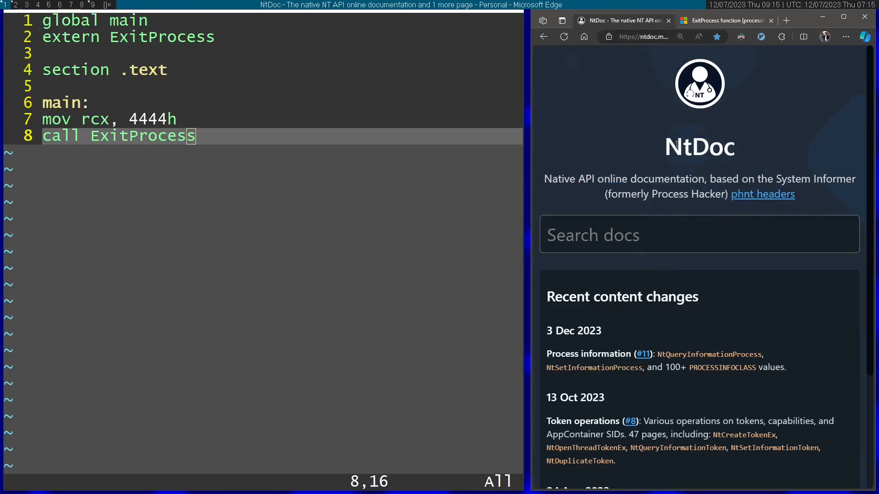
# Step: Search NtDoc for 'ntterminate' and open the NtTerminateProcess page
pyautogui.click(699, 234)
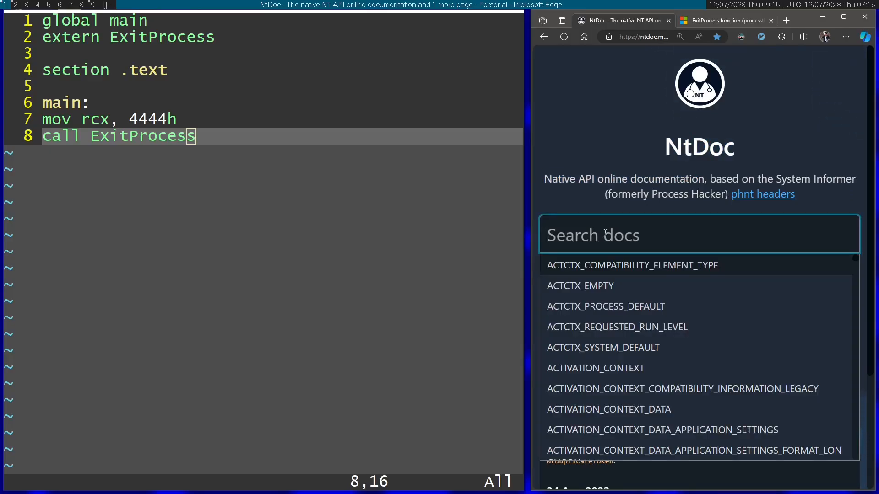
pyautogui.write('ntterminate')
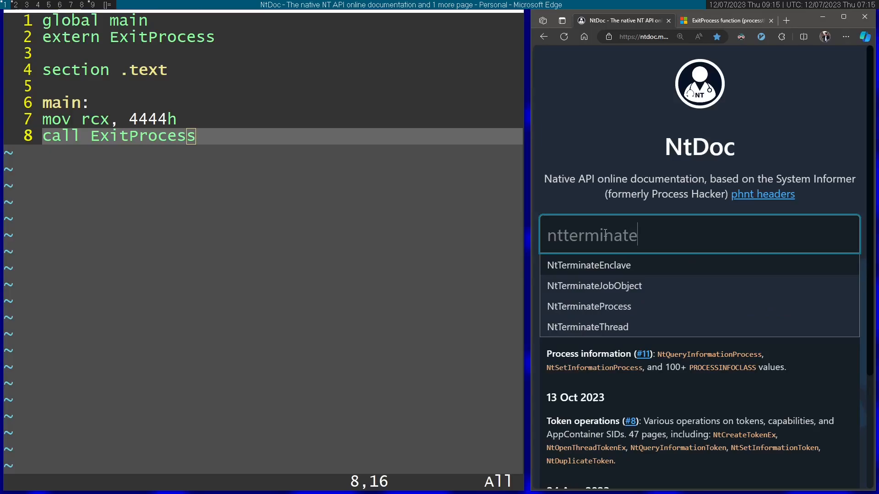
pyautogui.click(589, 307)
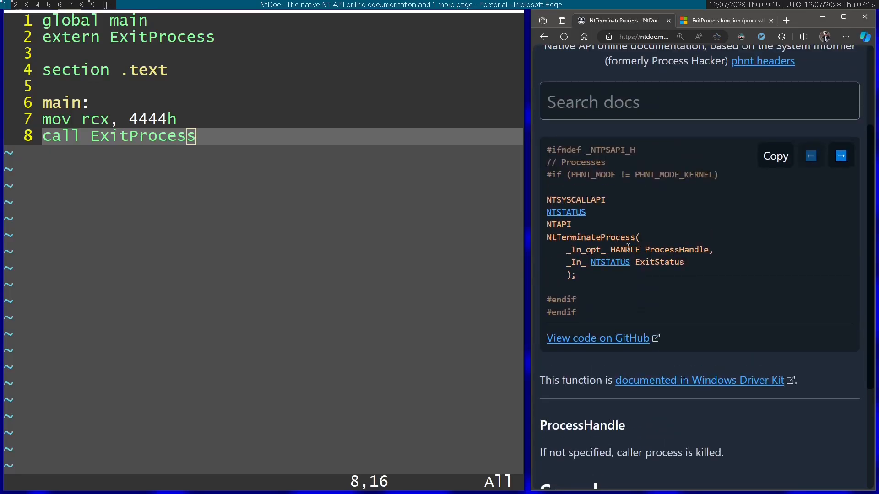
pyautogui.scroll(-3)
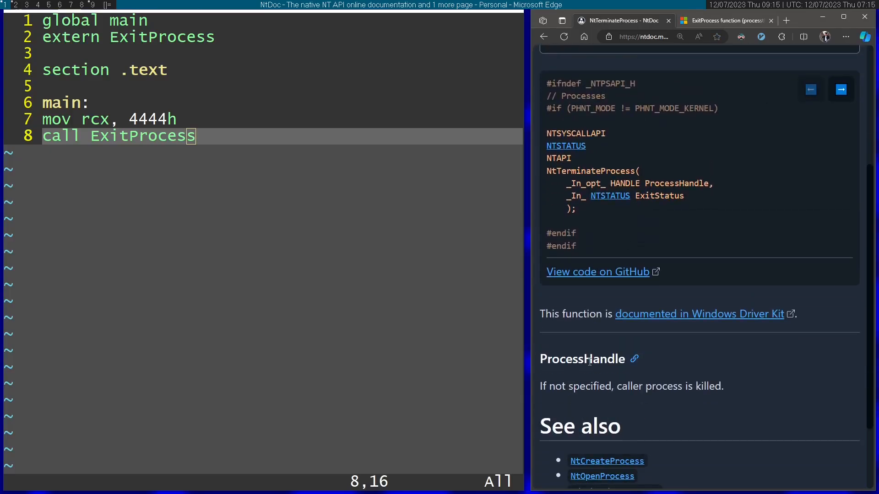
pyautogui.doubleClick(676, 183)
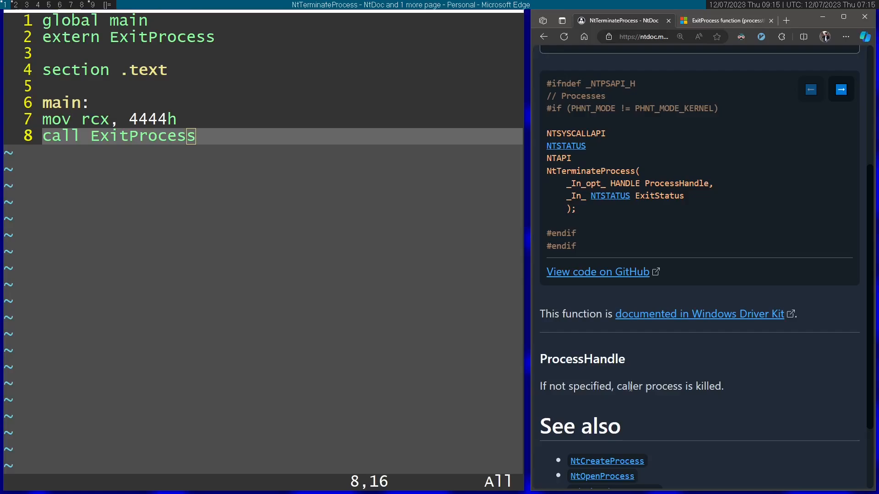
pyautogui.moveTo(707, 387)
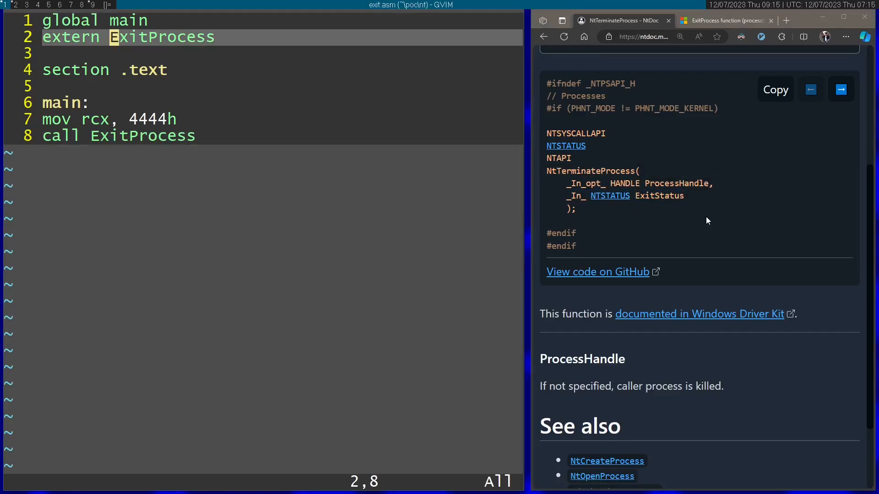
# Step: Replace ExitProcess with NtTerminateProcess, move 4444h into rdx, and add 'mov rcx, 0'
pyautogui.write('NtTermina')
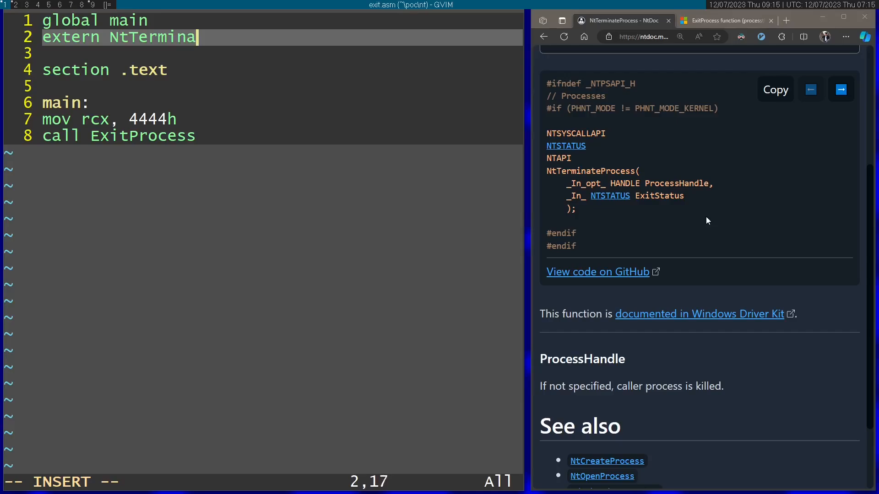
pyautogui.write('teProcess')
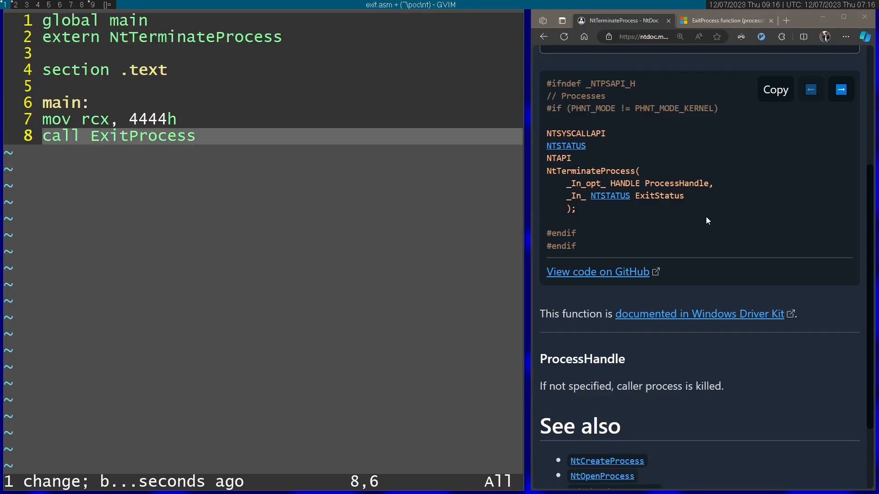
pyautogui.write('NtTerminate')
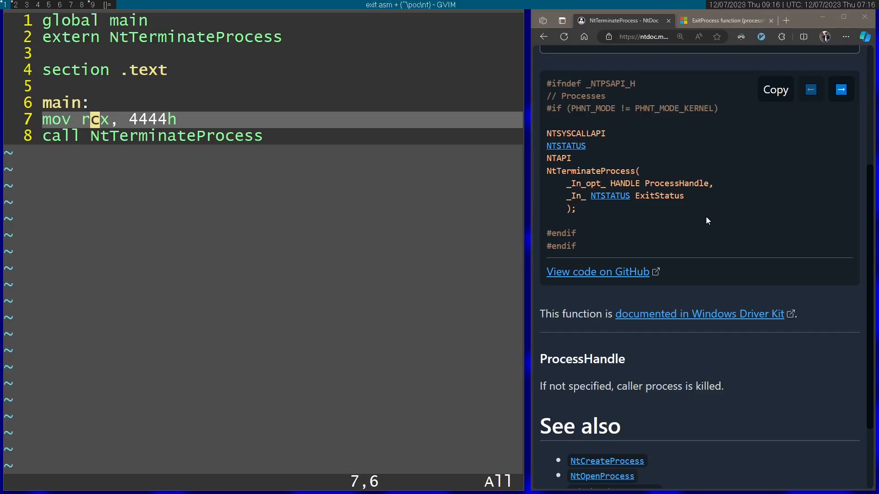
pyautogui.write('d')
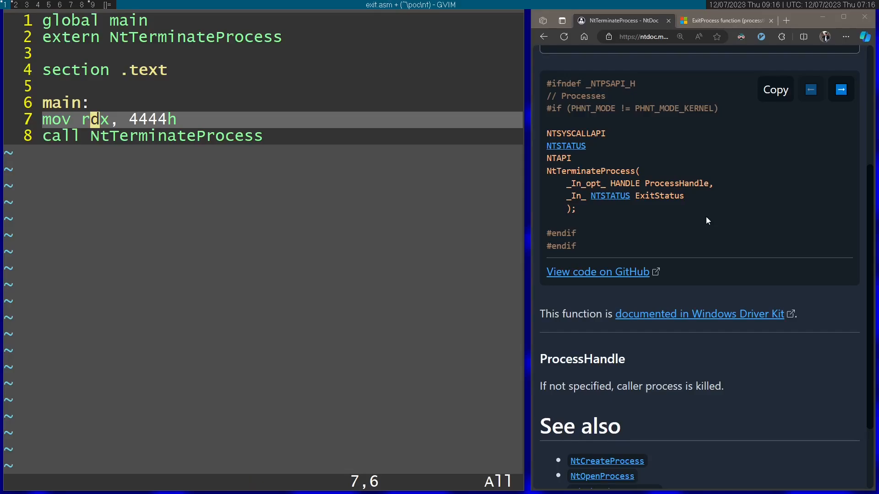
pyautogui.write('mov rc')
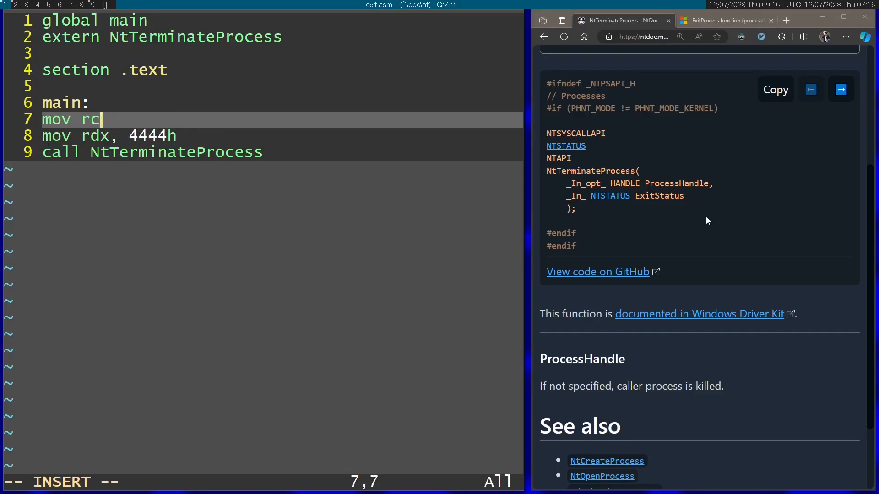
pyautogui.write('x, 0')
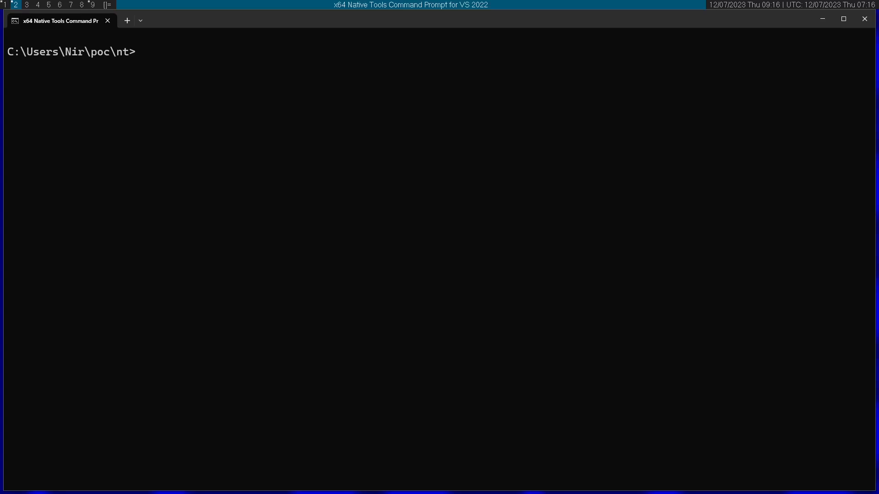
# Step: Reassemble exit.asm with nasm -fwin64 and link exit.obj with ntdll.lib and /entry:main
pyautogui.write('nasm -fw')
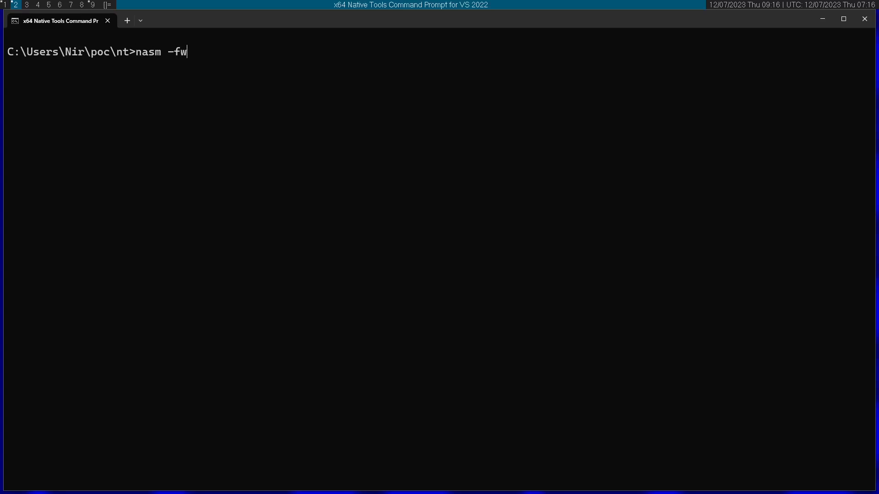
pyautogui.write('in64 exit.asm')
pyautogui.write('link')
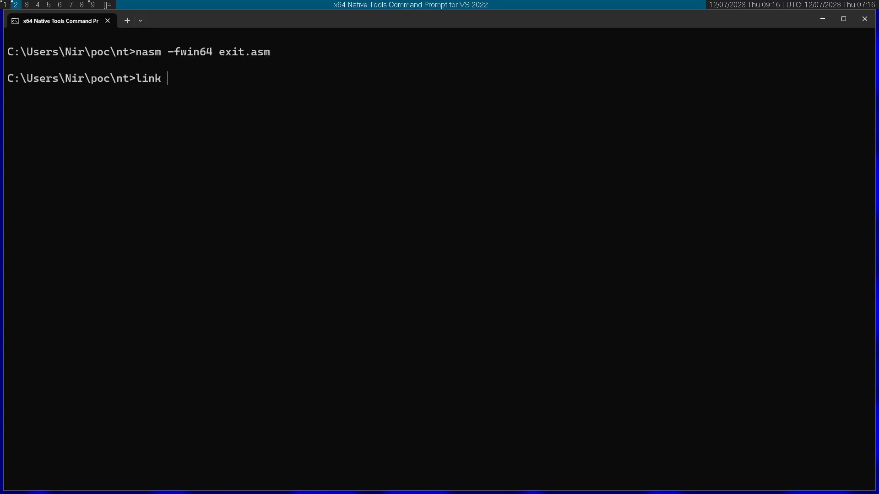
pyautogui.write('exit.obj')
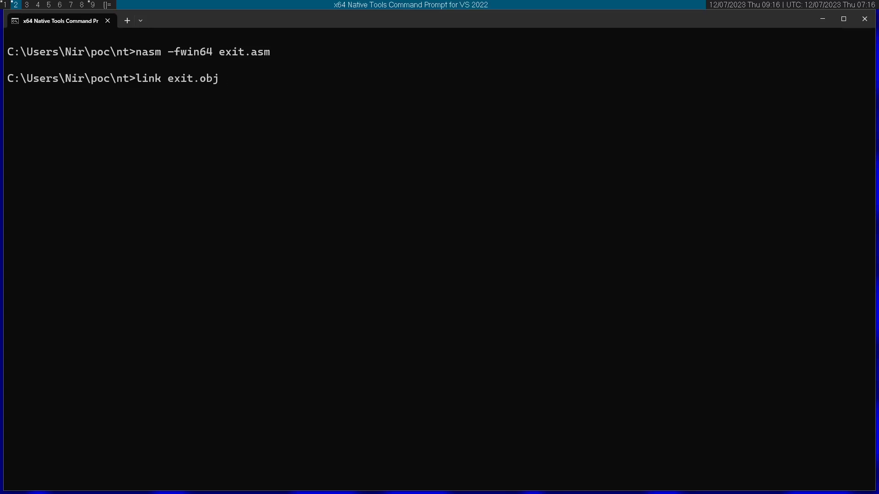
pyautogui.write('ntdll.lib')
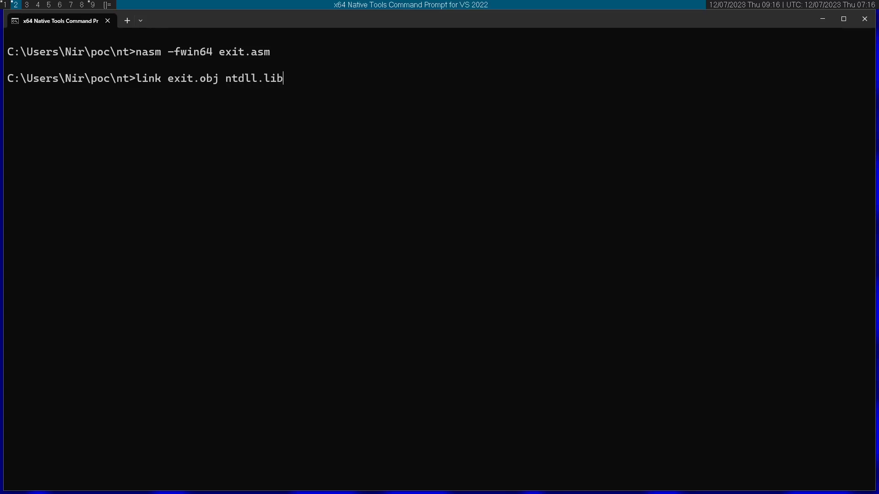
pyautogui.moveTo(699, 388)
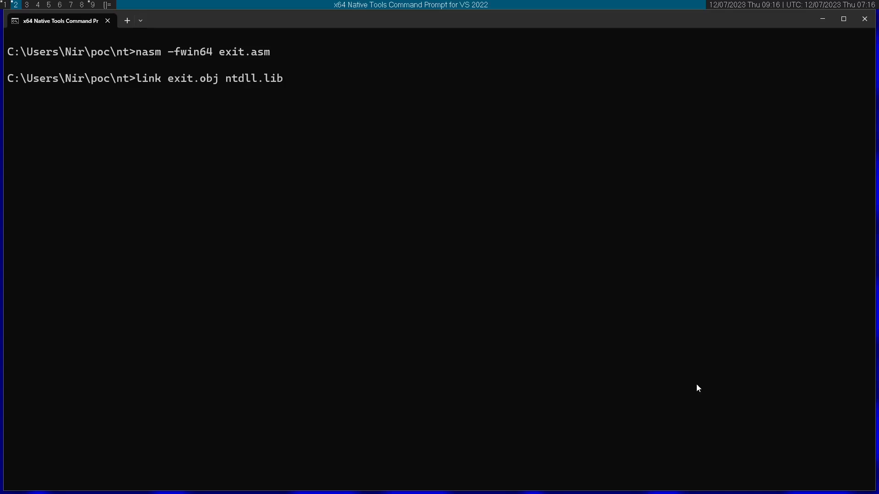
pyautogui.moveTo(240, 87)
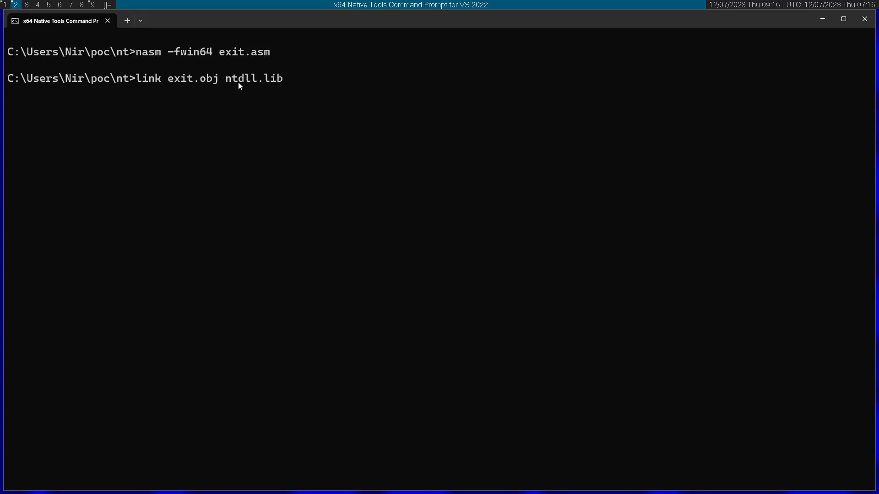
pyautogui.write('/entry:')
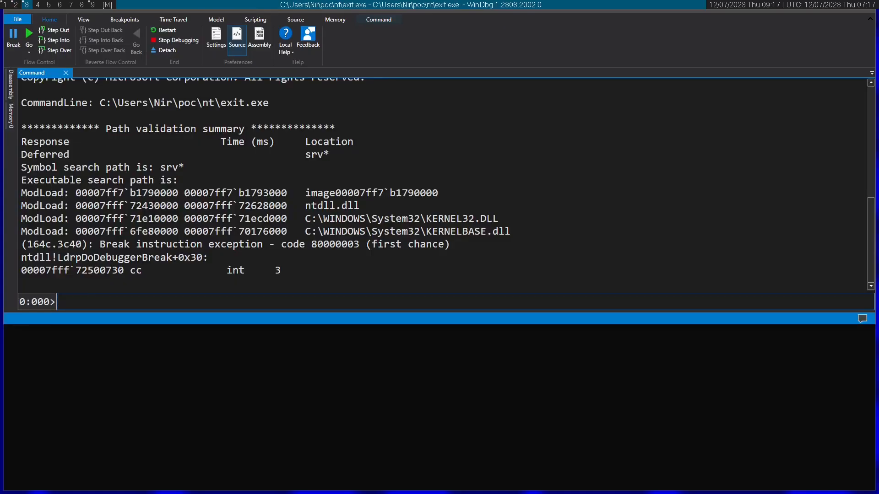
# Step: Run exit.exe to its entry, step into NtTerminateProcess's syscall, and dump registers (rdx=4444, rcx=0)
pyautogui.write('g $exentry')
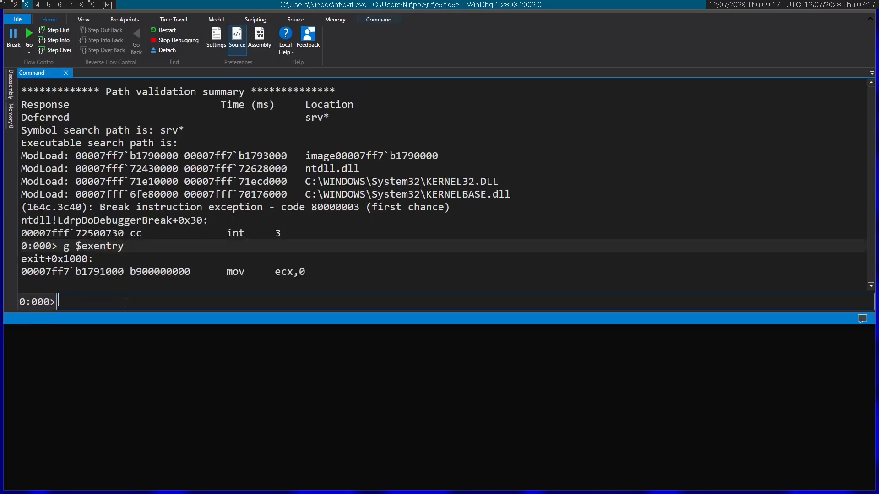
pyautogui.write('p')
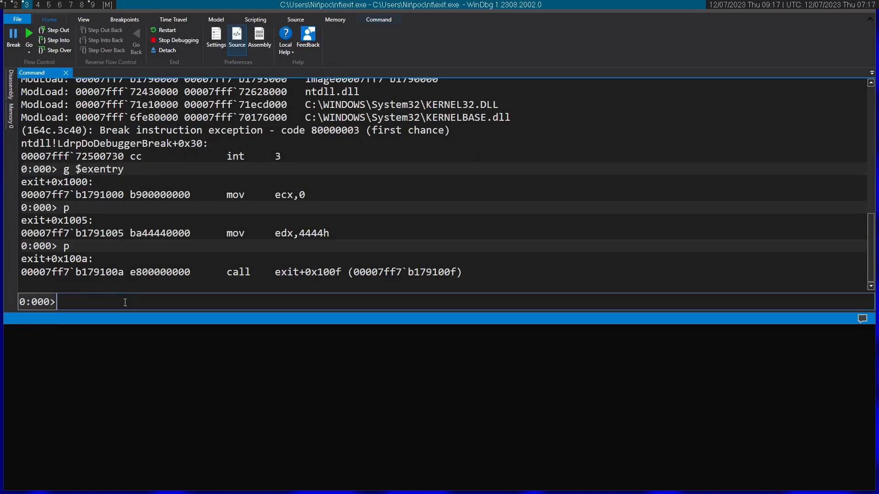
pyautogui.write('t')
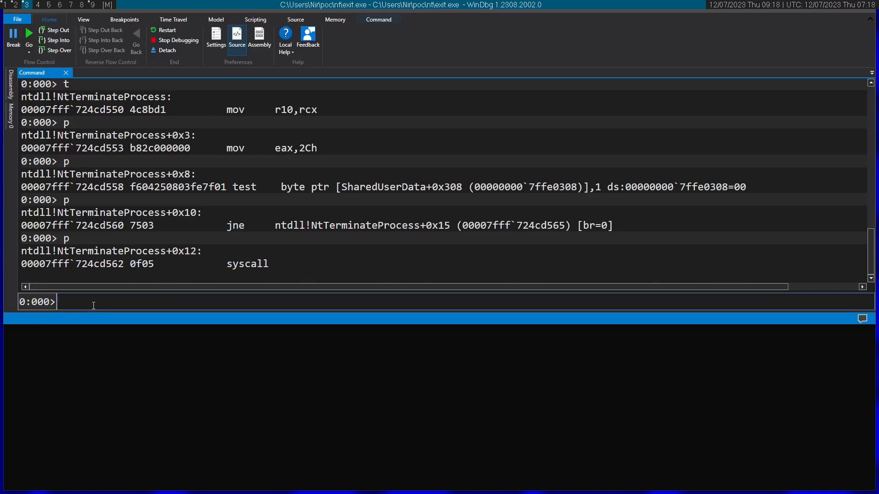
pyautogui.write('r')
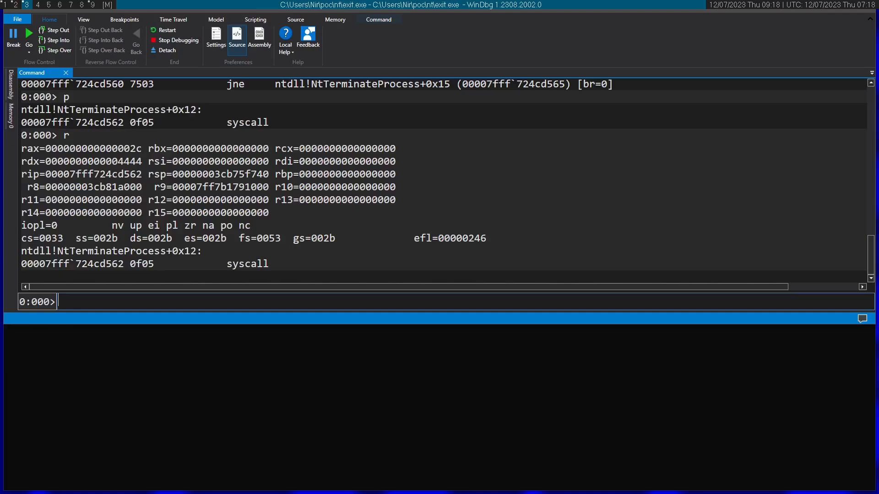